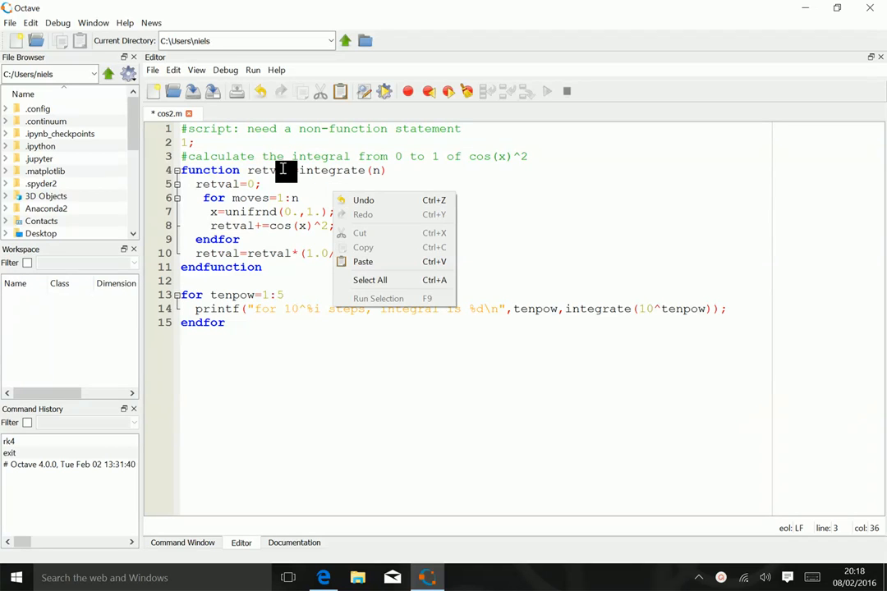
Save and run cos2.m, adding its folder to the Octave load path when prompted
{"action": "left_click", "coordinate": [284, 179]}
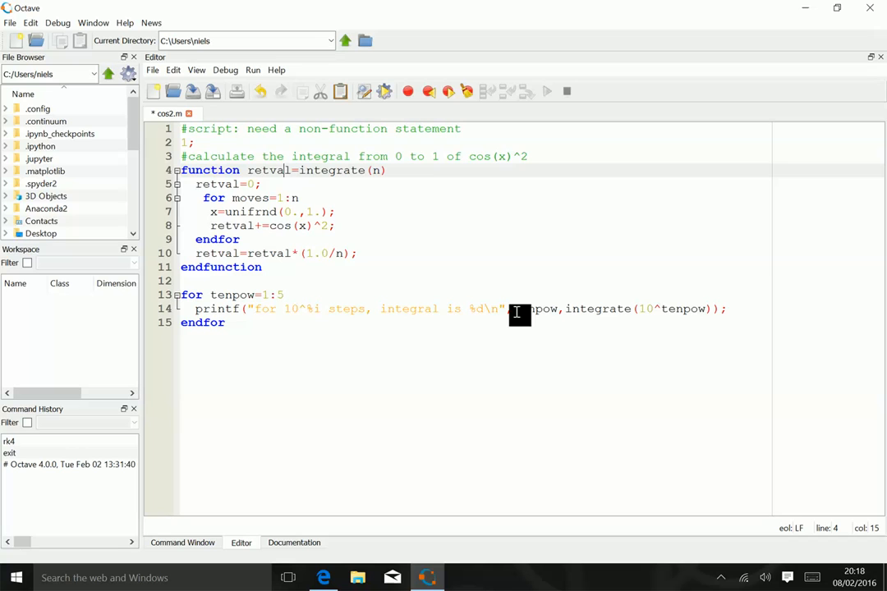
{"action": "mouse_move", "coordinate": [381, 113]}
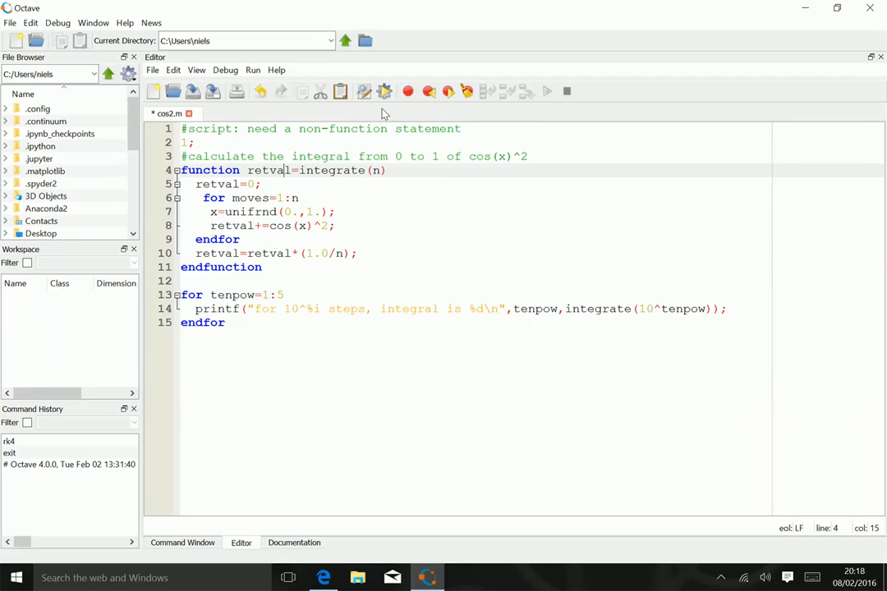
{"action": "mouse_move", "coordinate": [385, 92]}
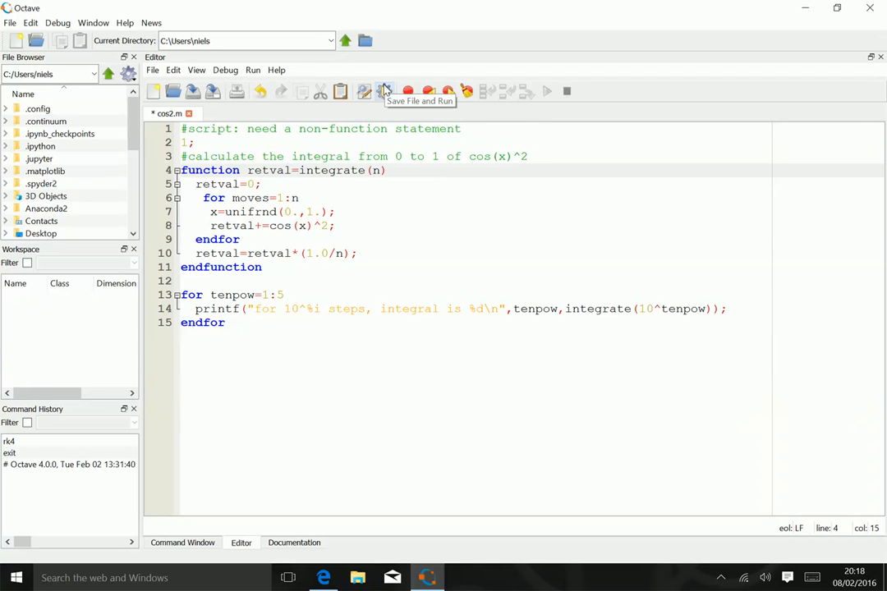
{"action": "left_click", "coordinate": [385, 92]}
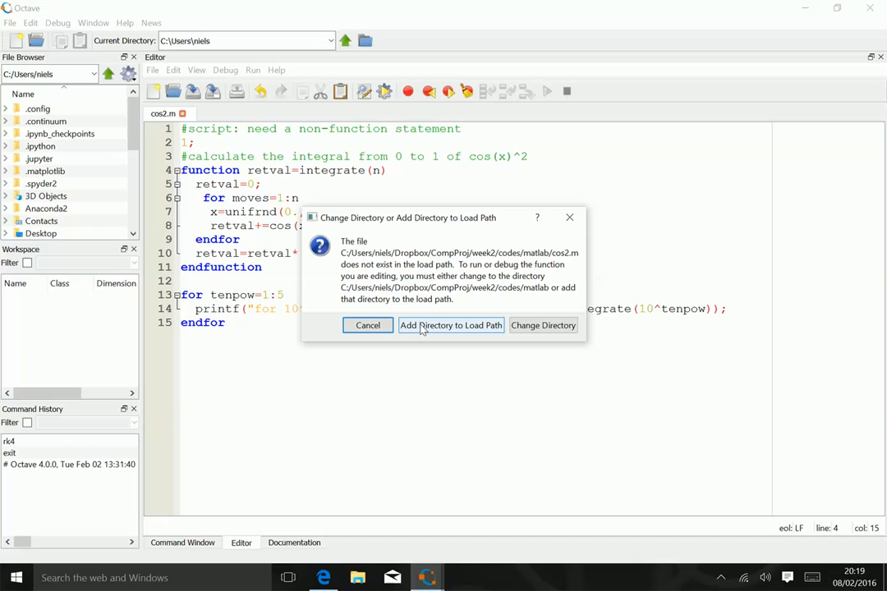
{"action": "left_click", "coordinate": [450, 325]}
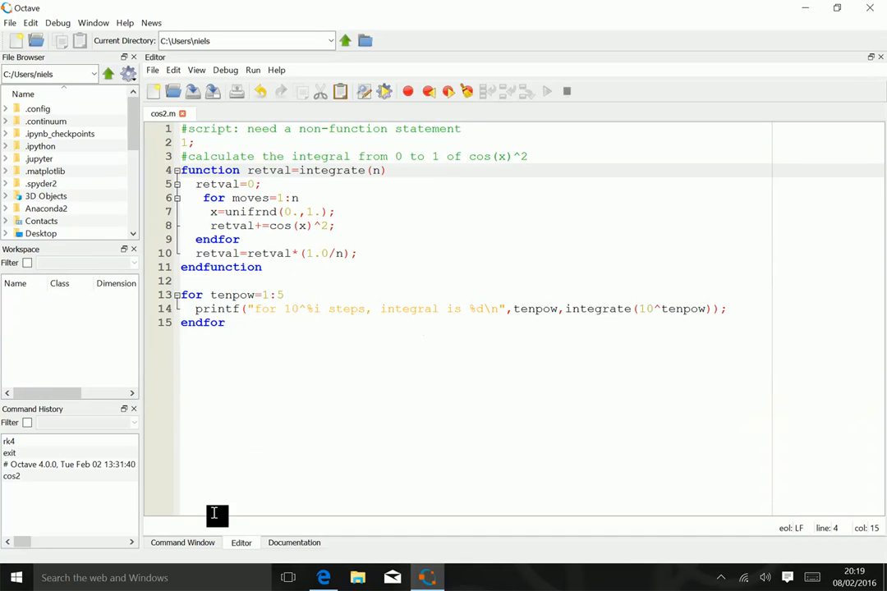
{"action": "left_click", "coordinate": [183, 542]}
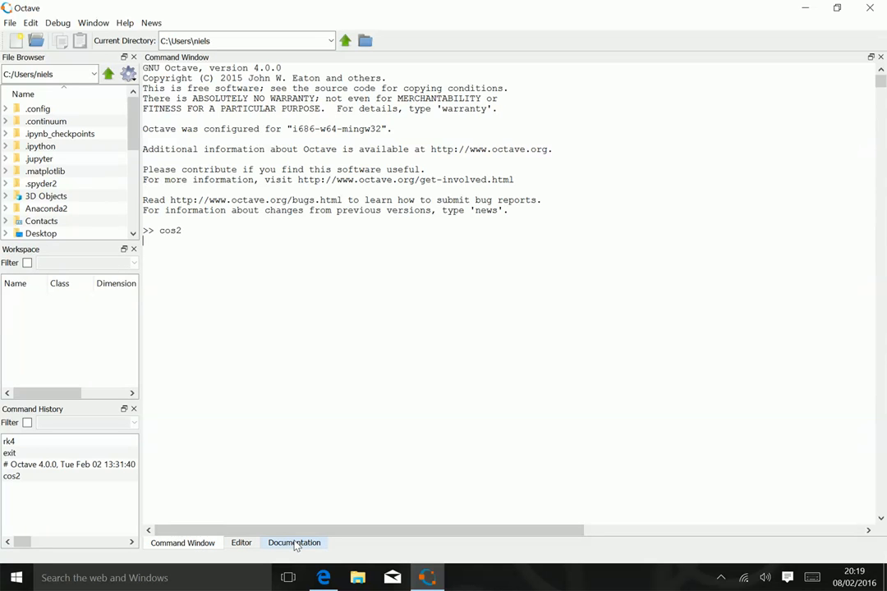
{"action": "left_click", "coordinate": [240, 542]}
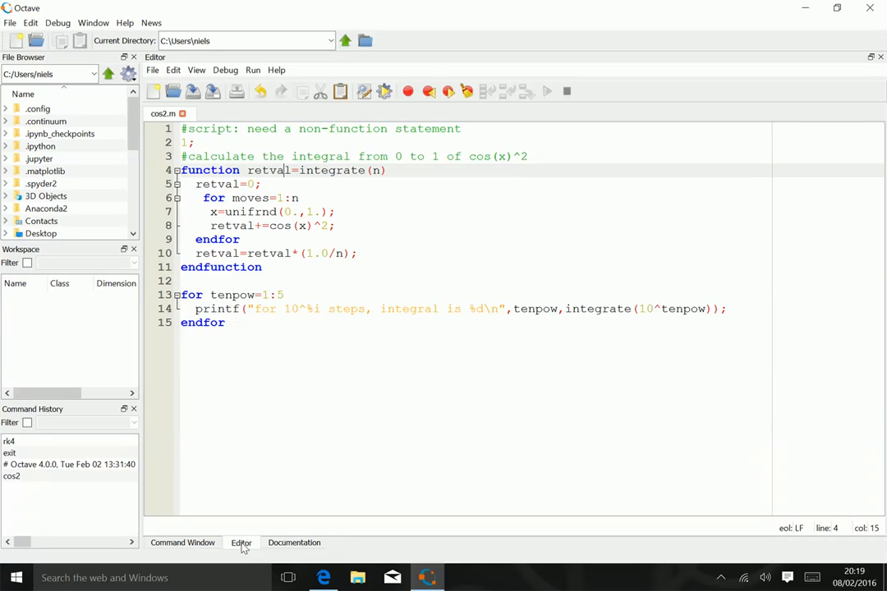
{"action": "mouse_move", "coordinate": [371, 467]}
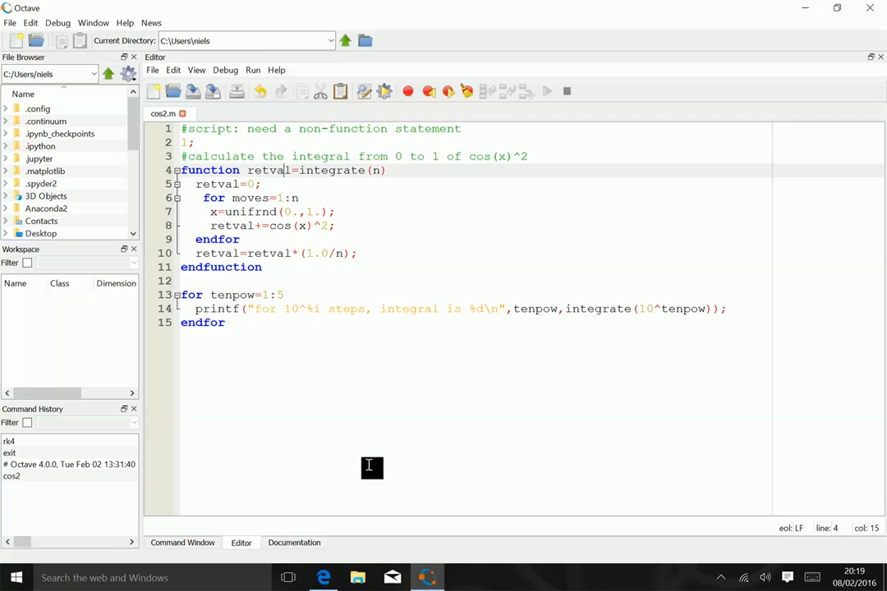
{"action": "mouse_move", "coordinate": [602, 316]}
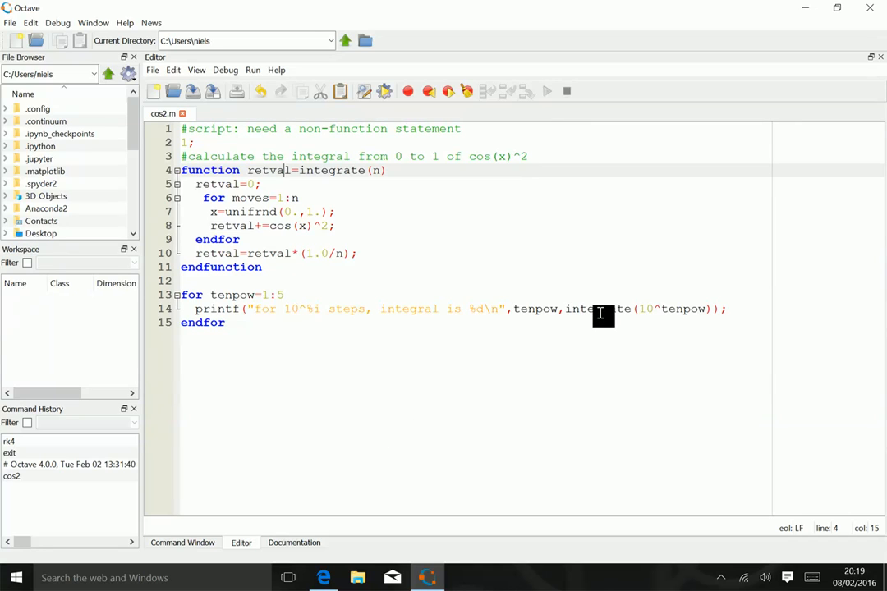